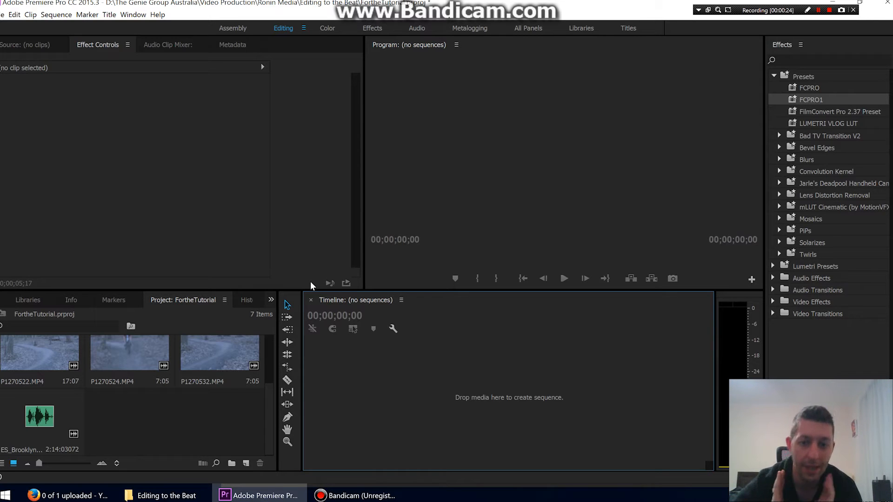
{"action": "mouse_move", "coordinate": [231, 424]}
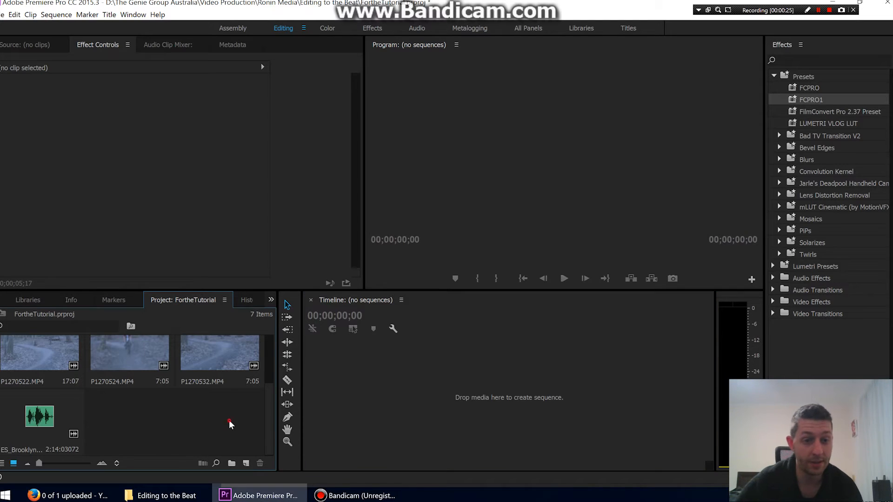
{"action": "mouse_move", "coordinate": [206, 389]}
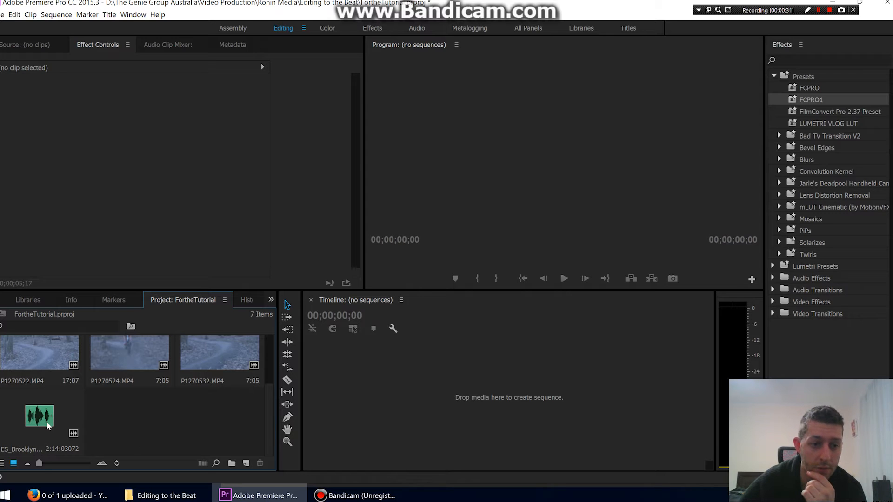
- Create a new sequence from the ES_Brooklyn Flava 3 audio clip and deselect it
{"action": "double_click", "coordinate": [39, 416]}
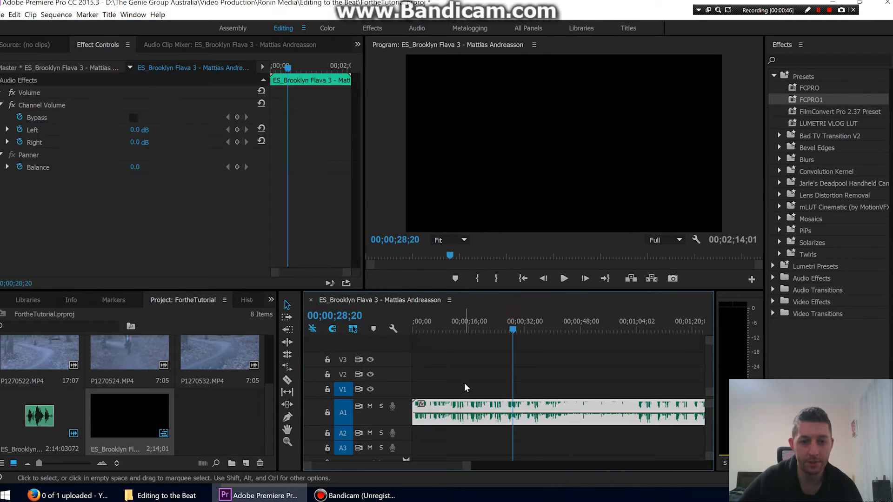
{"action": "left_click", "coordinate": [437, 322]}
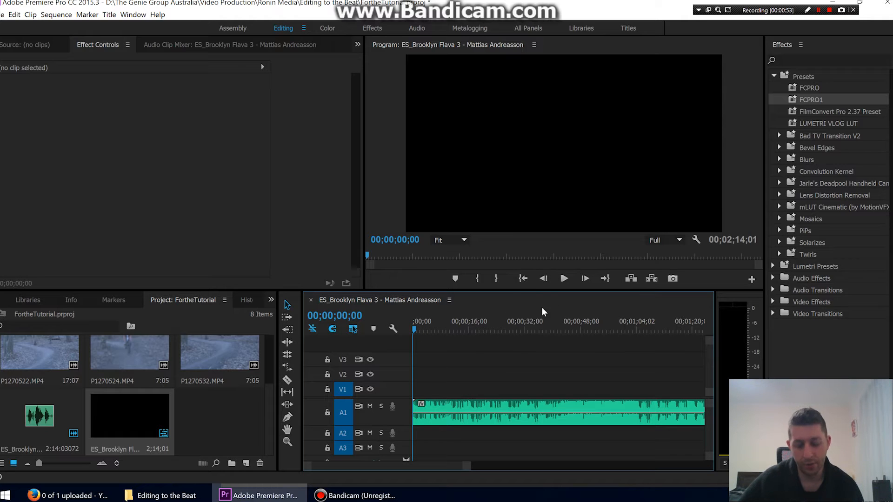
{"action": "left_click", "coordinate": [529, 329]}
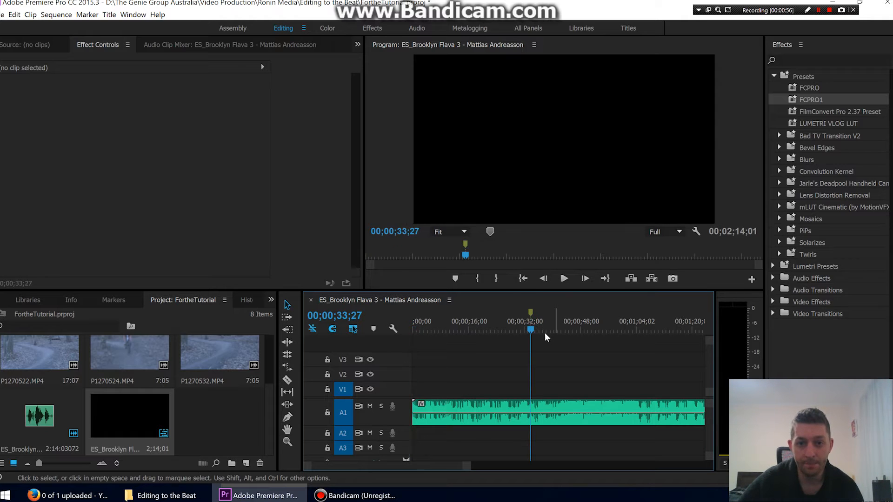
{"action": "left_click", "coordinate": [453, 330]}
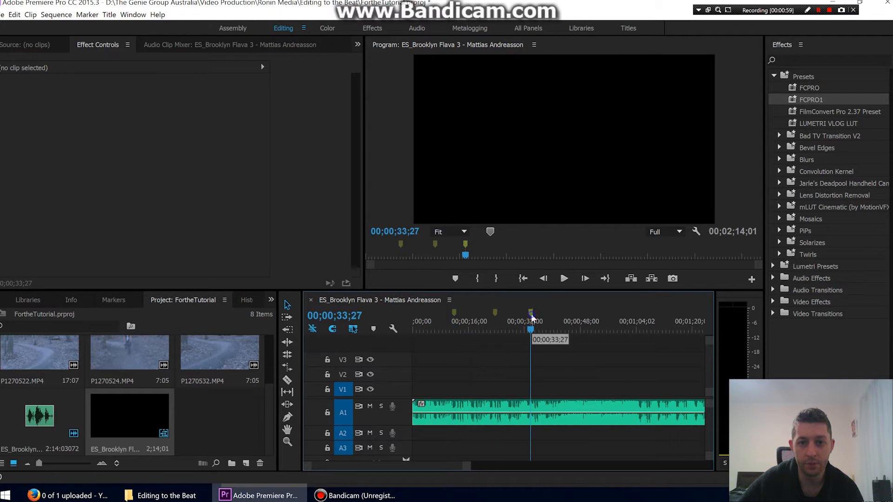
{"action": "right_click", "coordinate": [529, 321]}
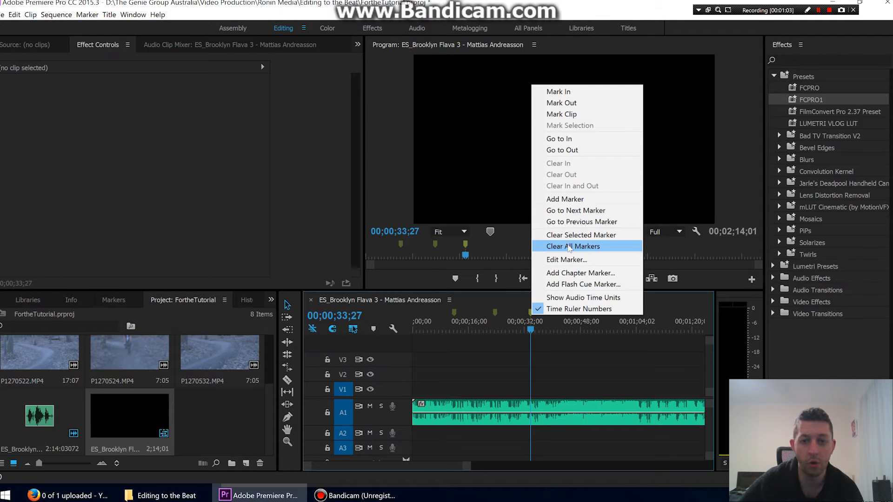
{"action": "left_click", "coordinate": [573, 245]}
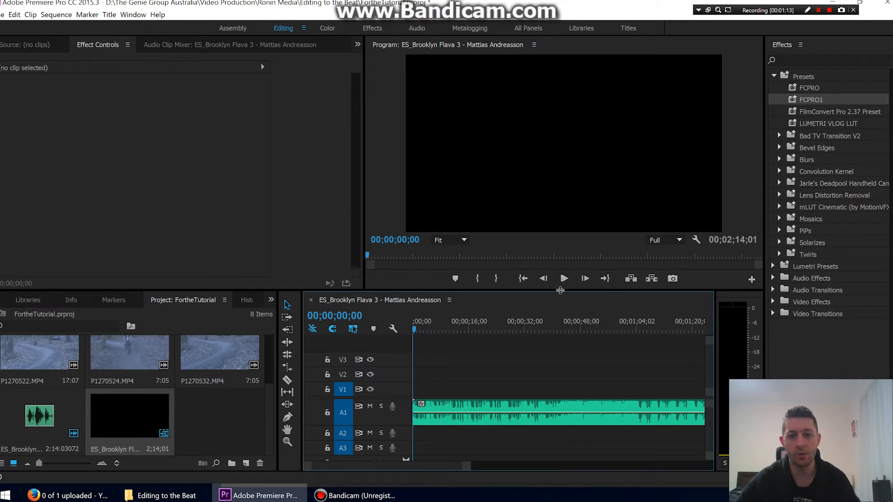
{"action": "mouse_move", "coordinate": [564, 278]}
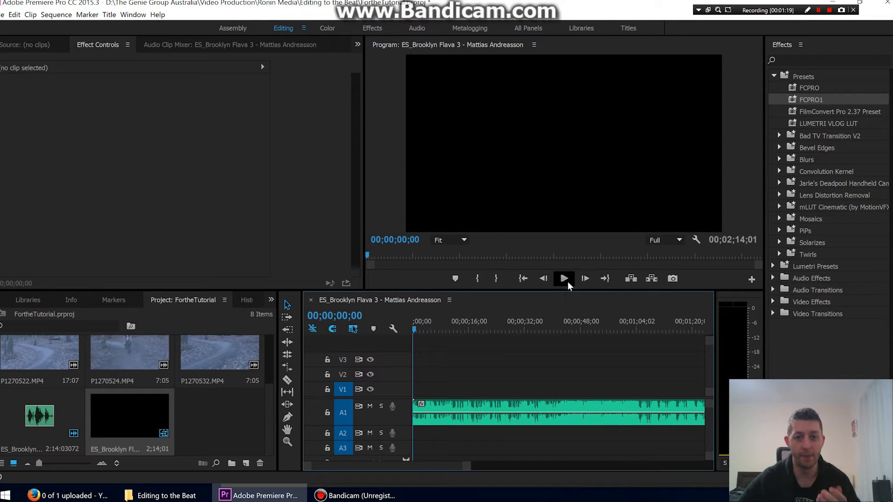
{"action": "left_click", "coordinate": [563, 278]}
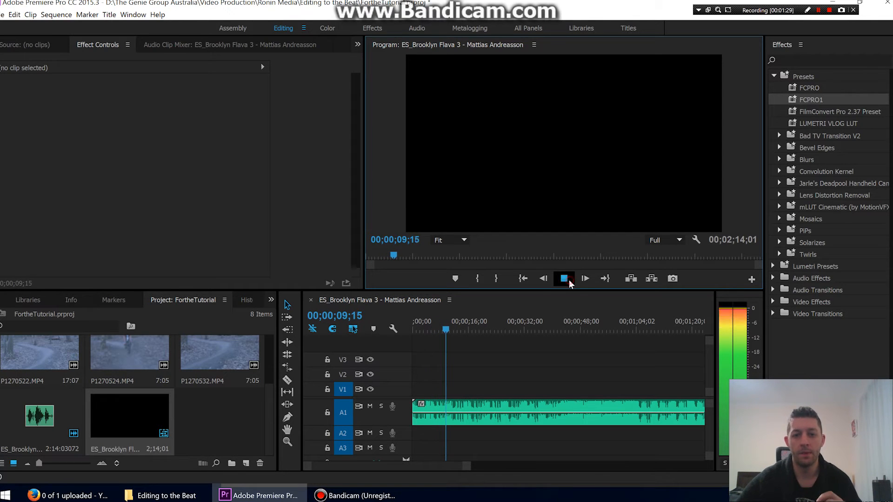
{"action": "left_click", "coordinate": [564, 278]}
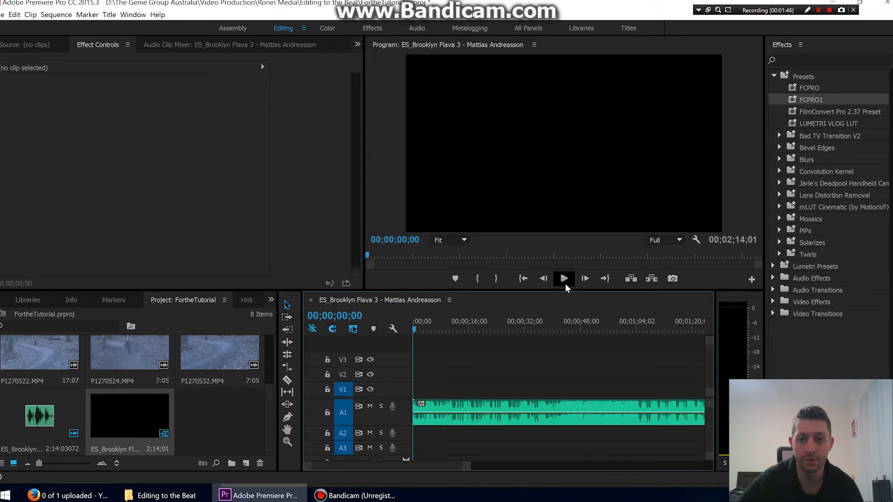
{"action": "mouse_move", "coordinate": [564, 278]}
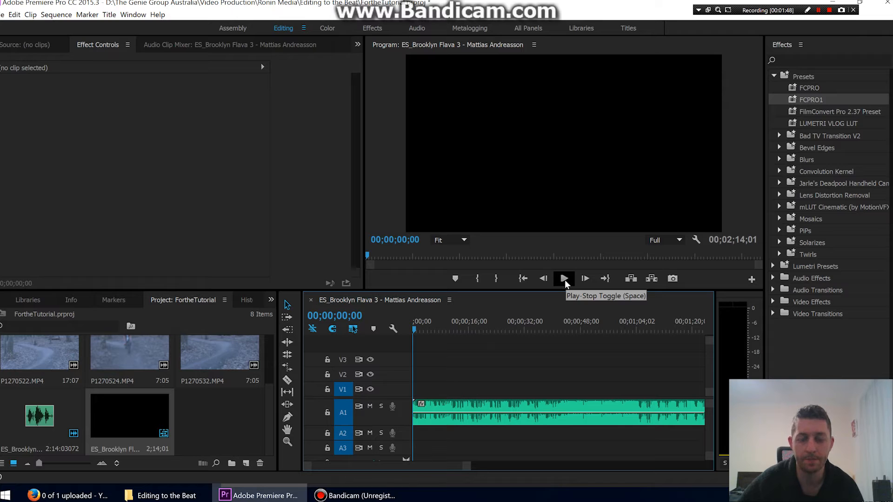
- Play the music and drop six beat markers over the opening seconds, then stop and zoom in
{"action": "left_click", "coordinate": [564, 278]}
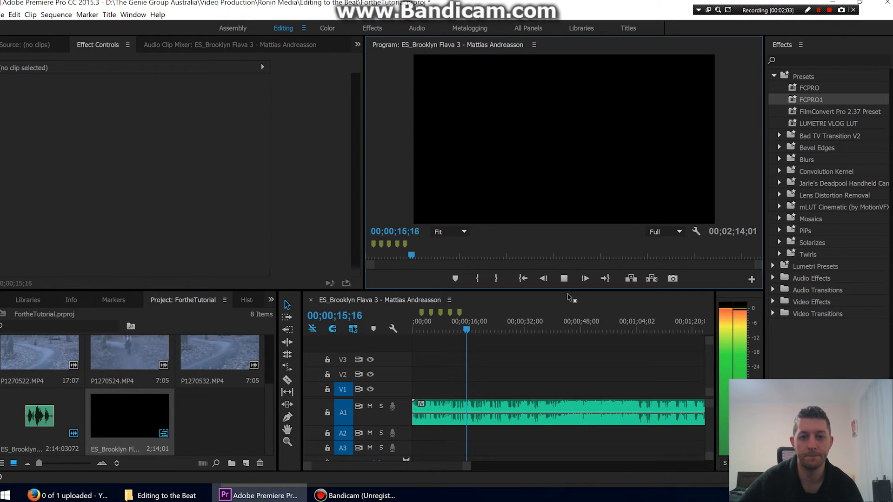
{"action": "left_click", "coordinate": [564, 278]}
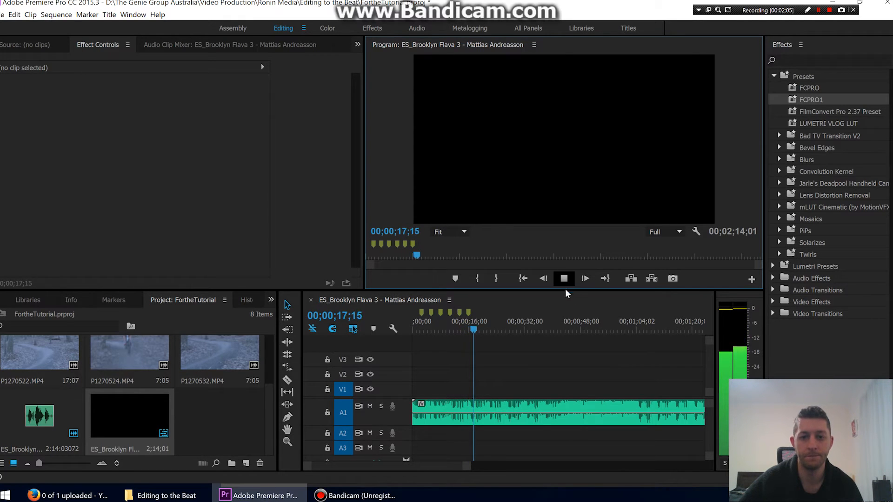
{"action": "left_click", "coordinate": [564, 278]}
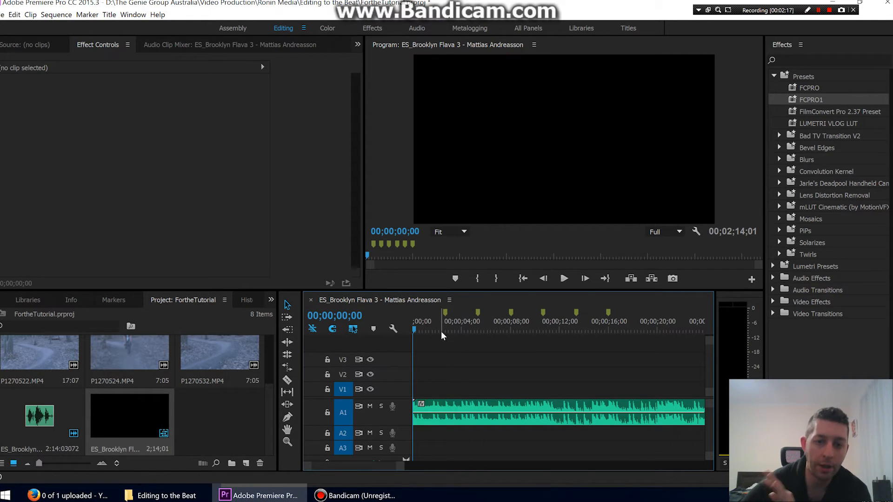
{"action": "left_click", "coordinate": [444, 330]}
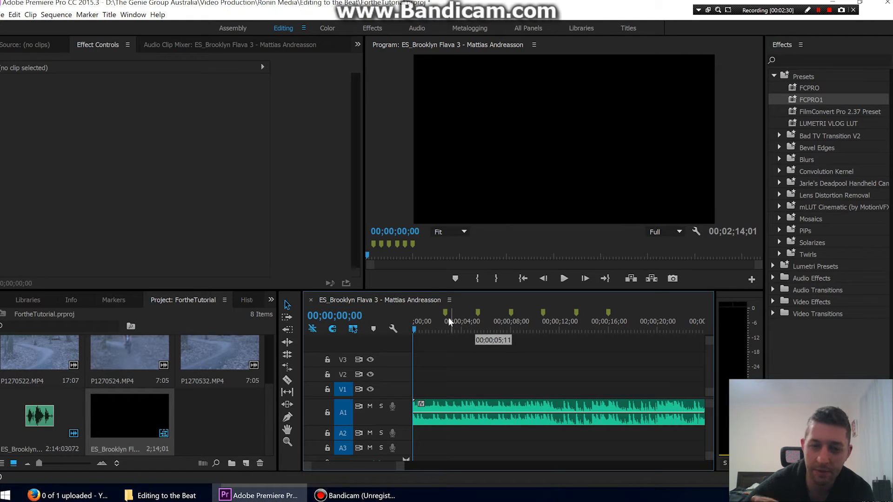
{"action": "mouse_move", "coordinate": [510, 326]}
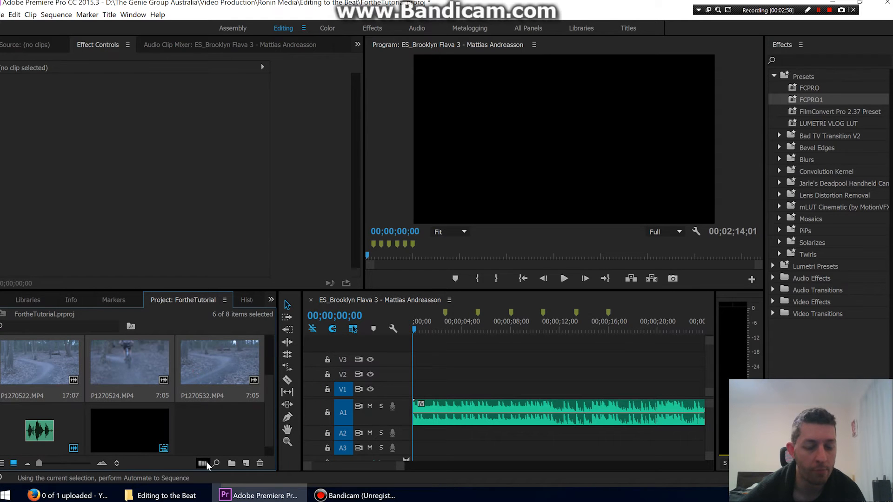
- Automate To Sequence with placement At Unnumbered Markers and Ignore Audio ticked
{"action": "left_click", "coordinate": [203, 463]}
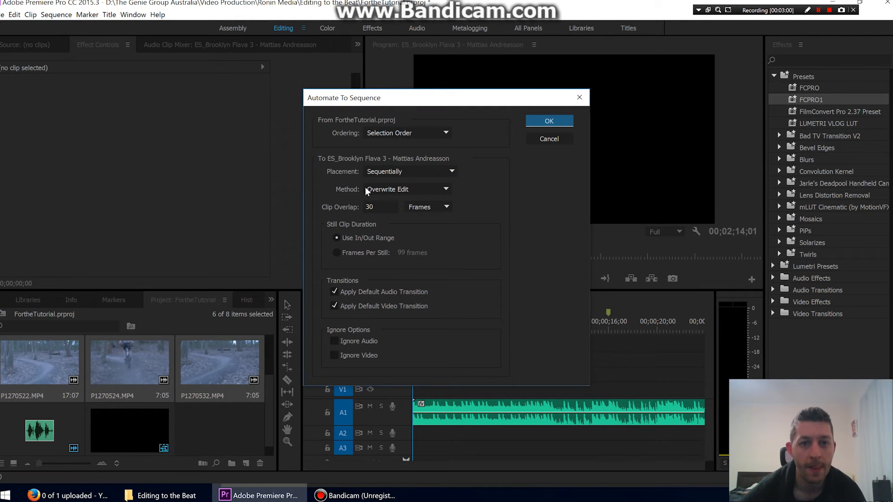
{"action": "mouse_move", "coordinate": [80, 258]}
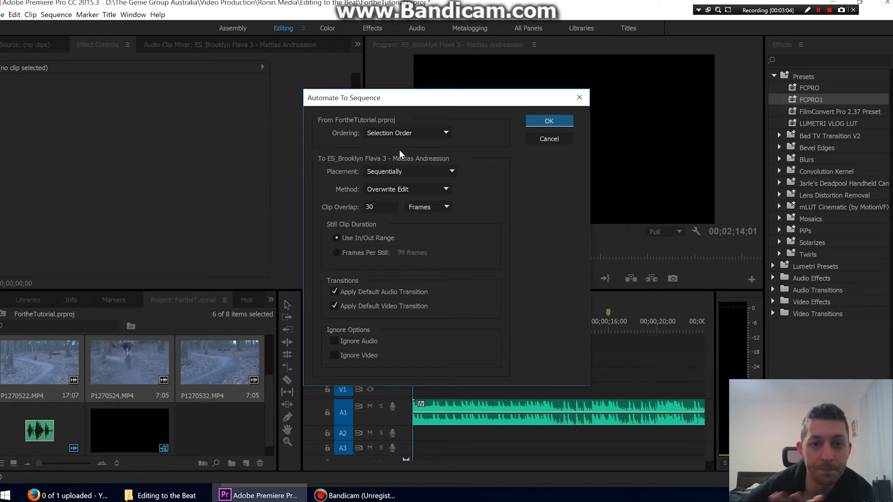
{"action": "left_click", "coordinate": [409, 172]}
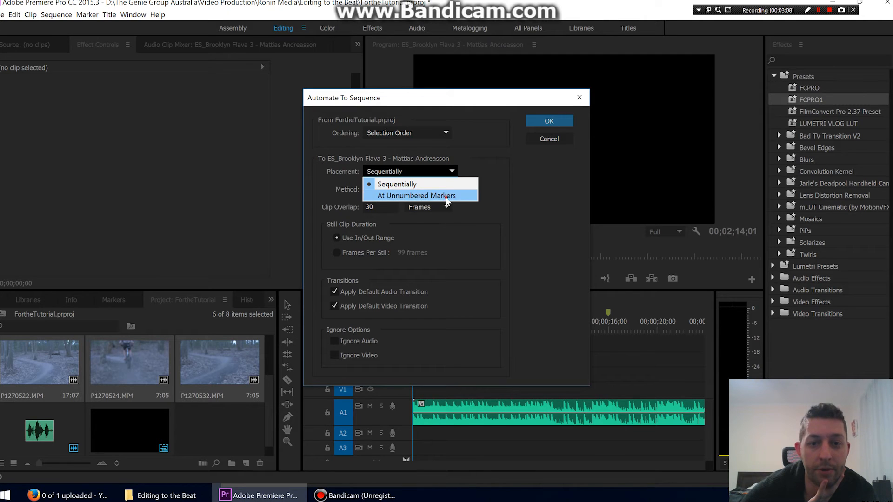
{"action": "left_click", "coordinate": [417, 195]}
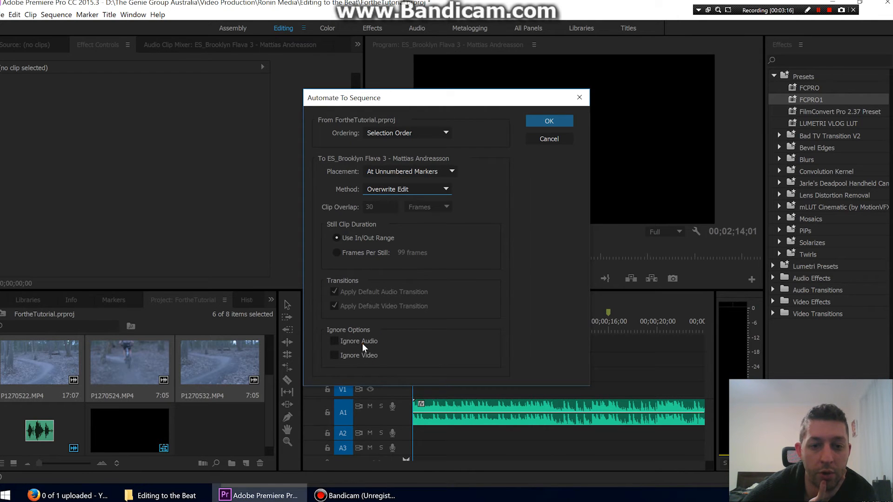
{"action": "left_click", "coordinate": [334, 341]}
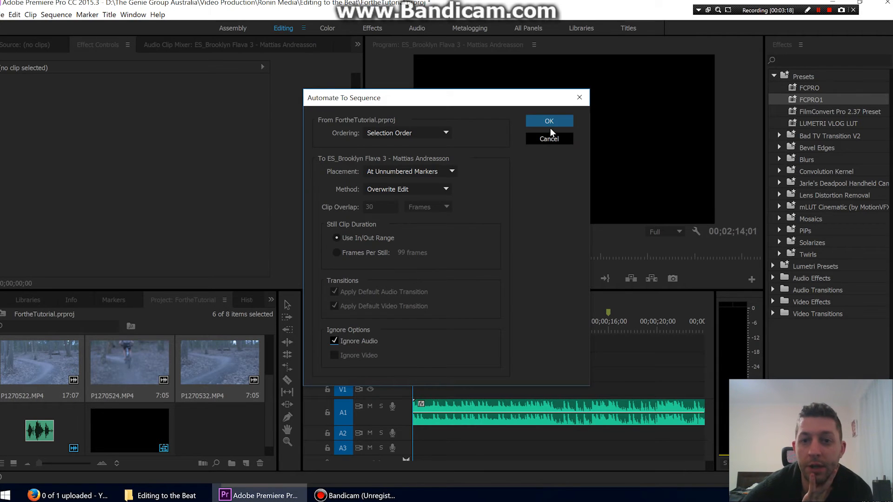
{"action": "left_click", "coordinate": [549, 121]}
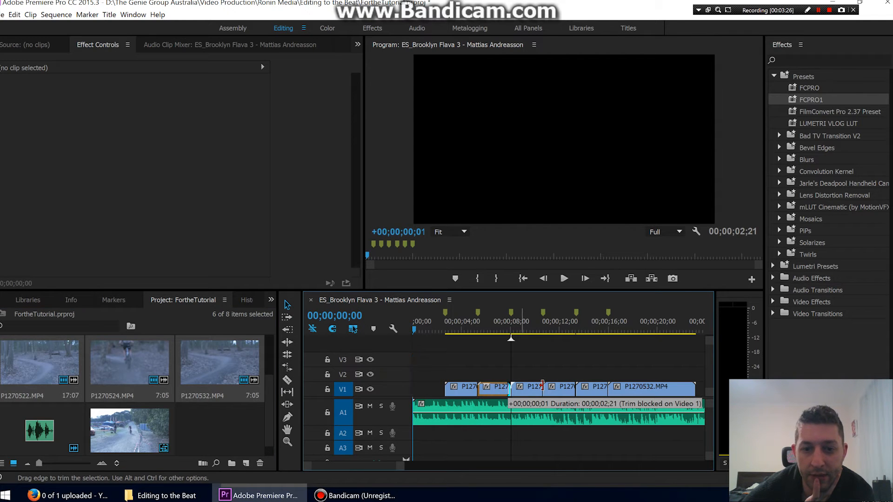
- Play back the automated edit, then delete the clips from V1 leaving only the music
{"action": "left_click", "coordinate": [564, 387]}
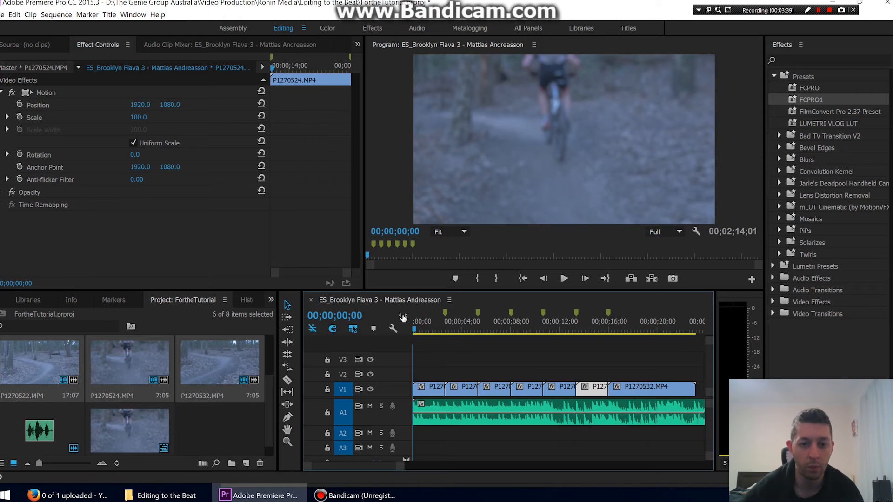
{"action": "left_click", "coordinate": [564, 278]}
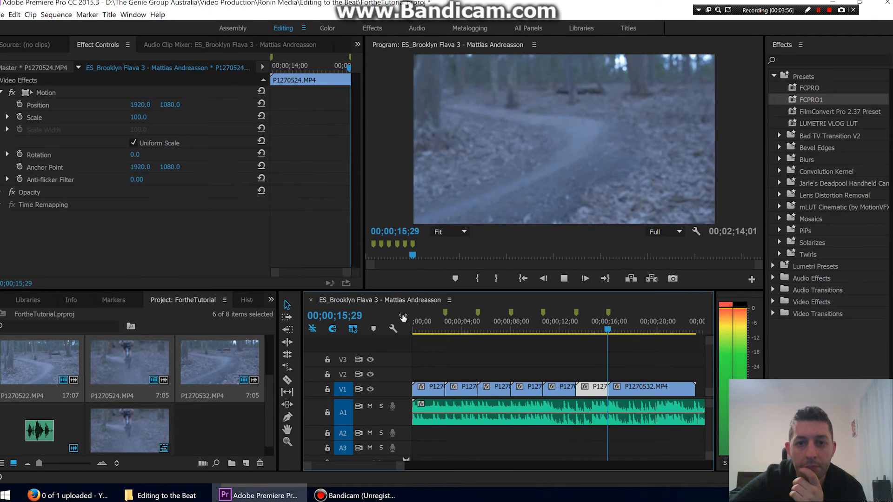
{"action": "left_click", "coordinate": [563, 278]}
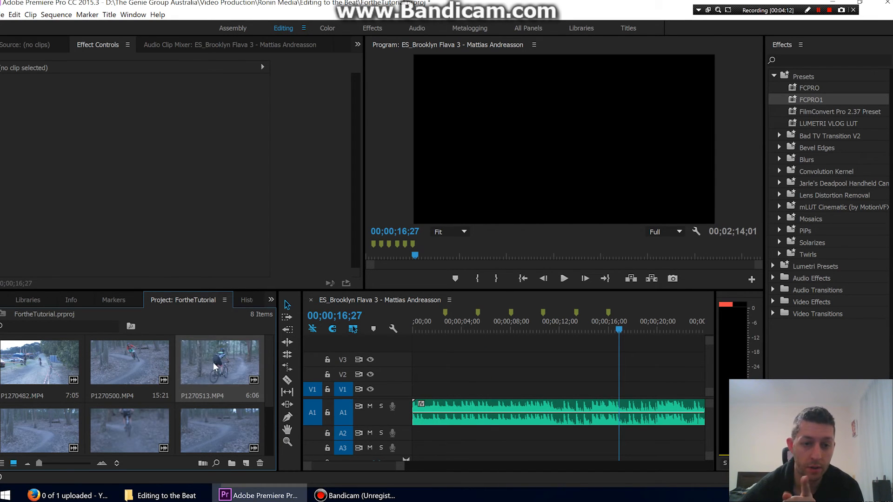
- Place P1270513 and P1270500 on V1, trimming P1270500 to end at the next beat marker
{"action": "left_click_drag", "start_coordinate": [219, 359], "coordinate": [451, 390]}
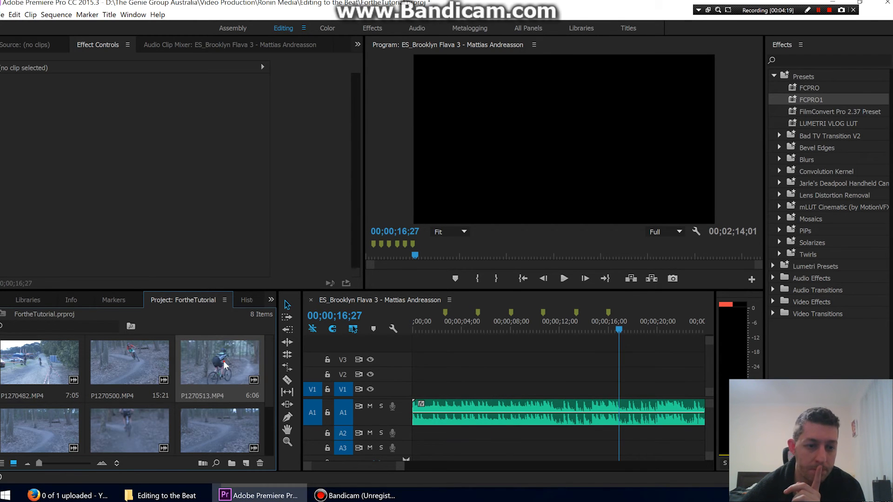
{"action": "double_click", "coordinate": [219, 362]}
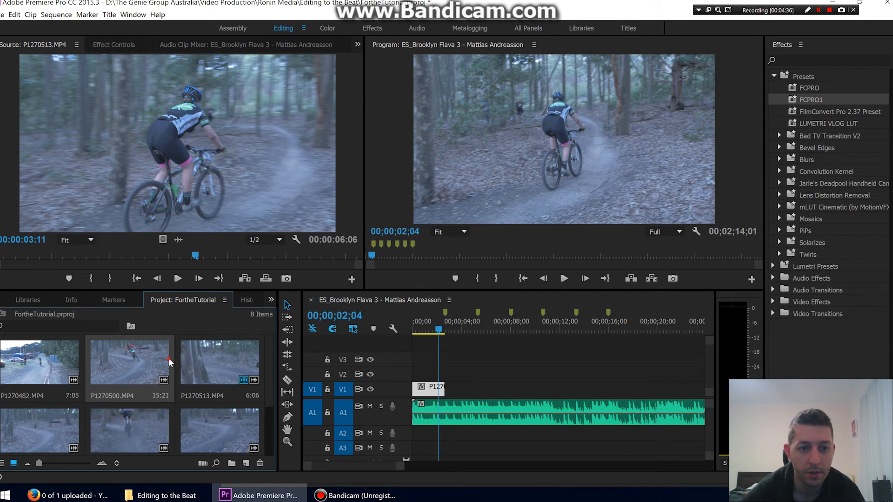
{"action": "double_click", "coordinate": [131, 359]}
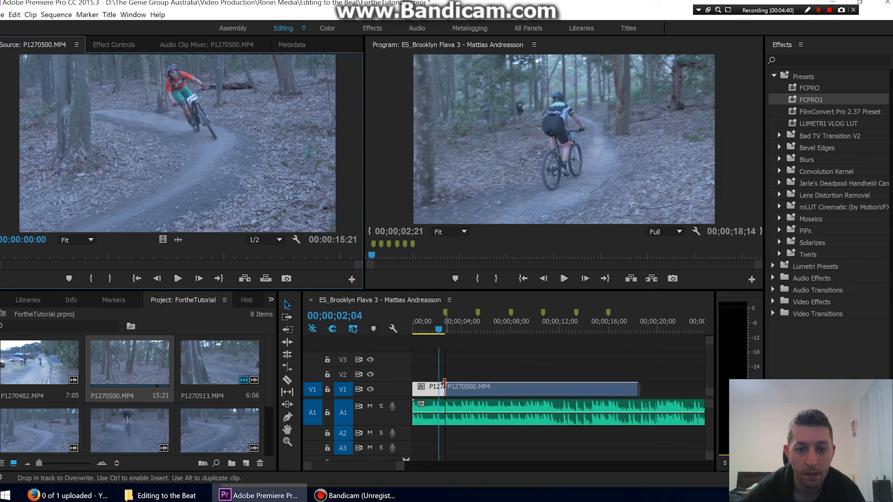
{"action": "left_click", "coordinate": [563, 278]}
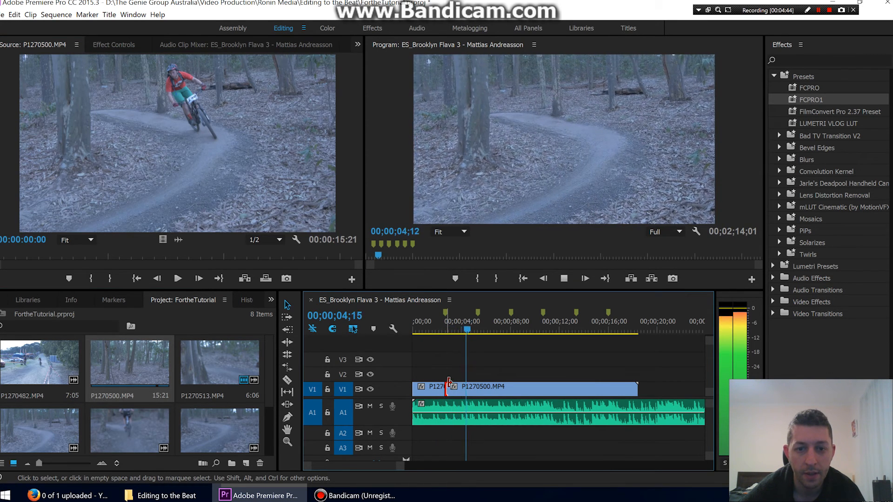
{"action": "left_click_drag", "start_coordinate": [448, 389], "coordinate": [473, 389]}
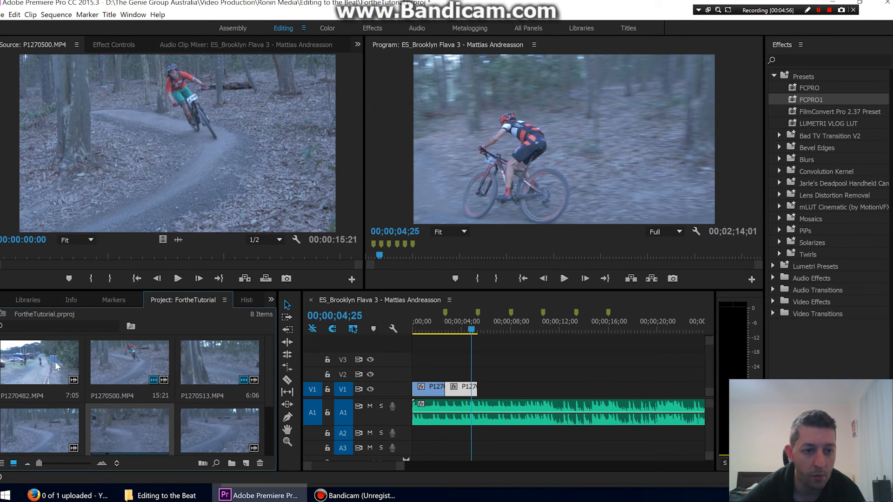
- Place P1270482 after the second clip and trim it back to the marker near 8 seconds
{"action": "double_click", "coordinate": [40, 362]}
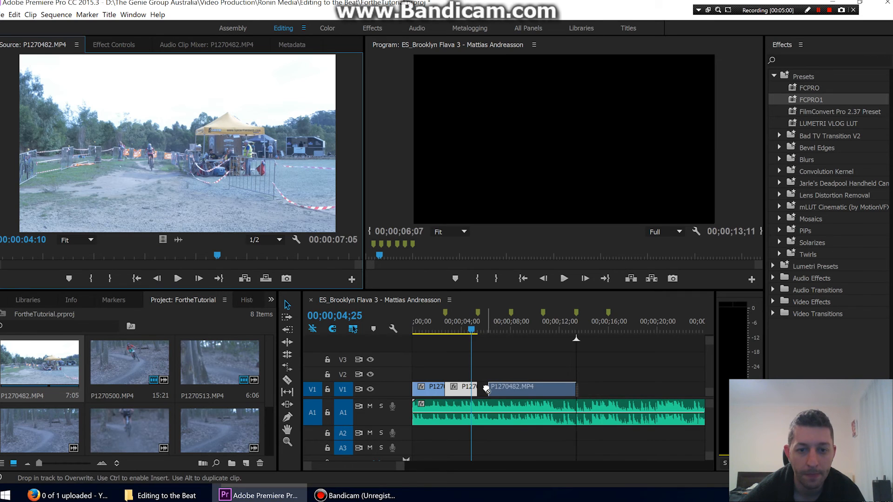
{"action": "left_click_drag", "start_coordinate": [486, 389], "coordinate": [506, 389]}
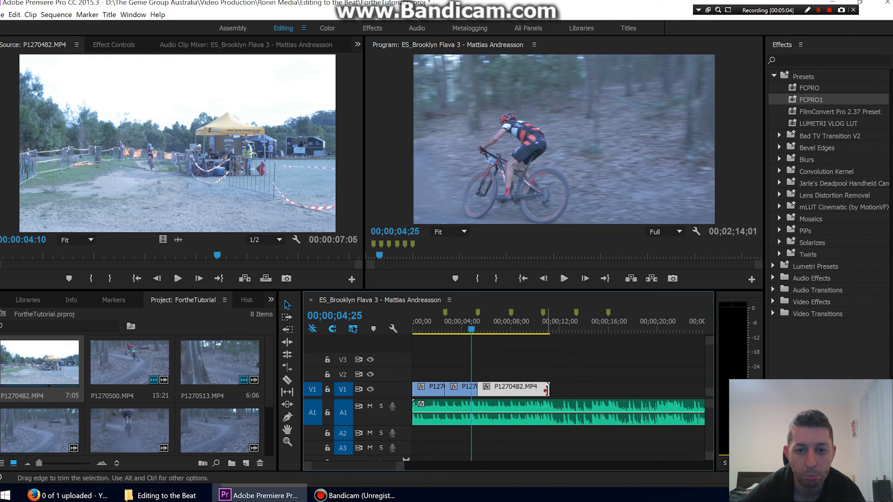
{"action": "left_click_drag", "start_coordinate": [547, 387], "coordinate": [510, 387]}
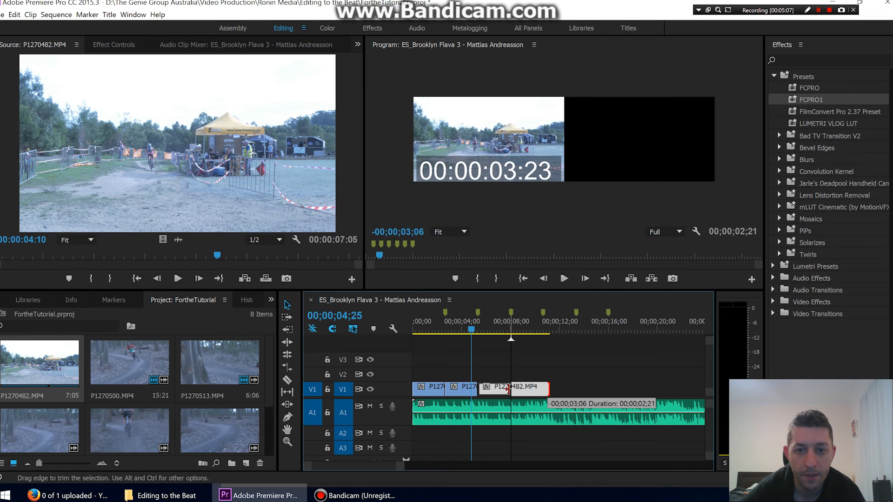